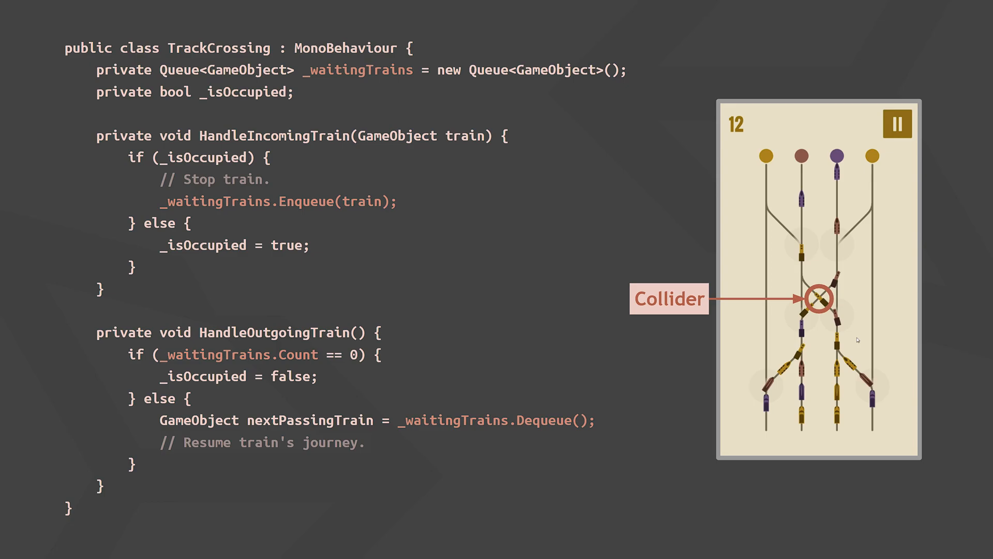
- Right-click the Queue type in the TrackCrossing waiting-trains field
{"action": "right_click", "coordinate": [291, 225]}
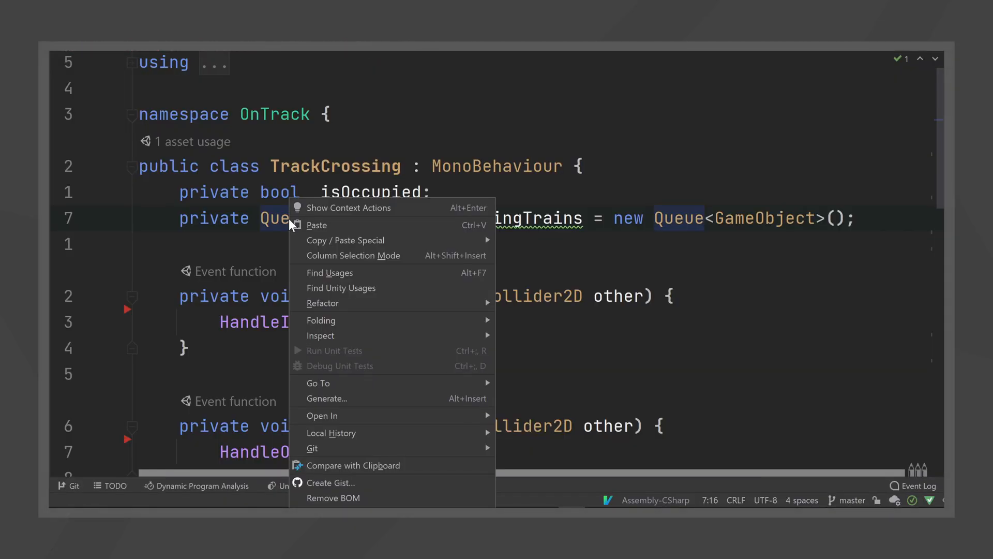
{"action": "mouse_move", "coordinate": [318, 383]}
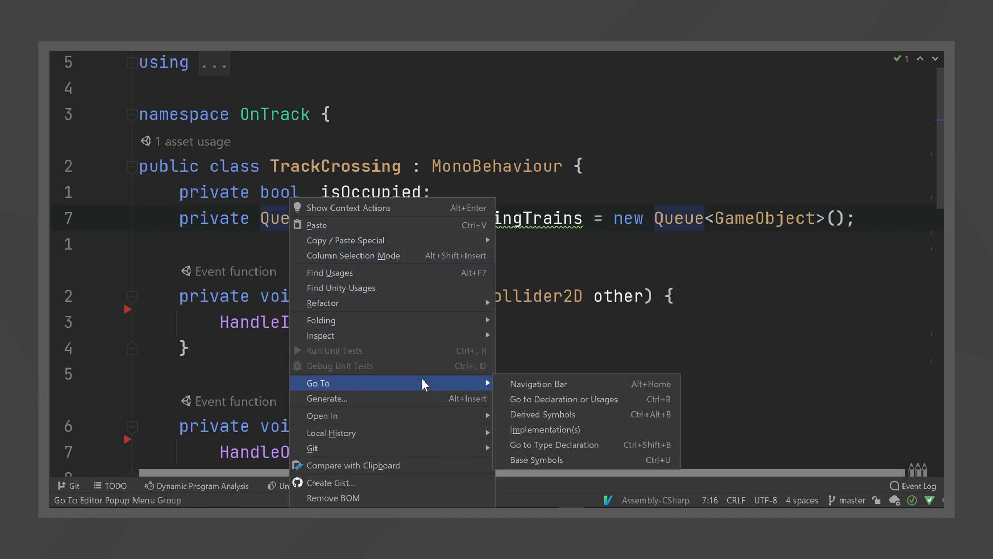
- Go to the Queue declaration and scroll through the decompiled System.Collections.Generic.Queue source
{"action": "left_click", "coordinate": [563, 399]}
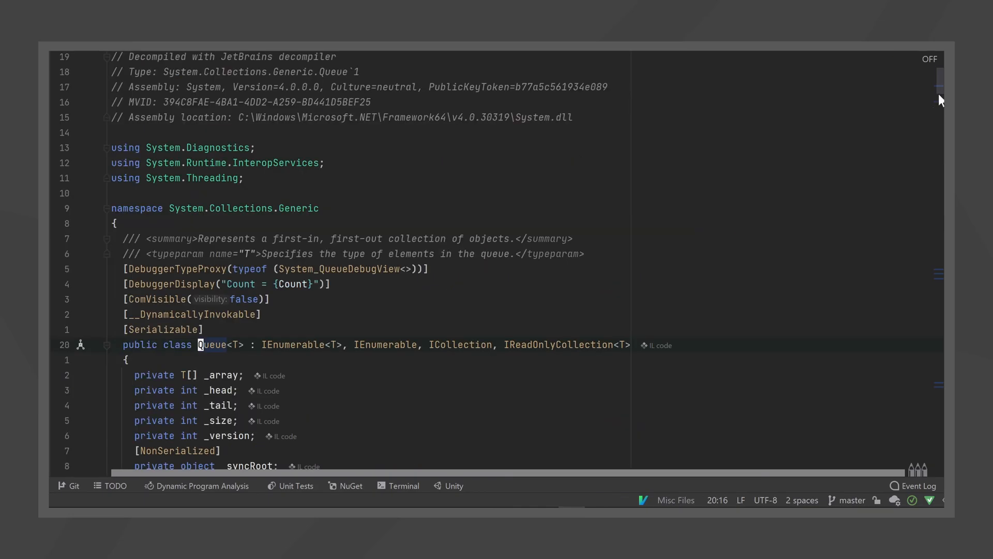
{"action": "scroll", "scroll_direction": "down", "scroll_amount": 3}
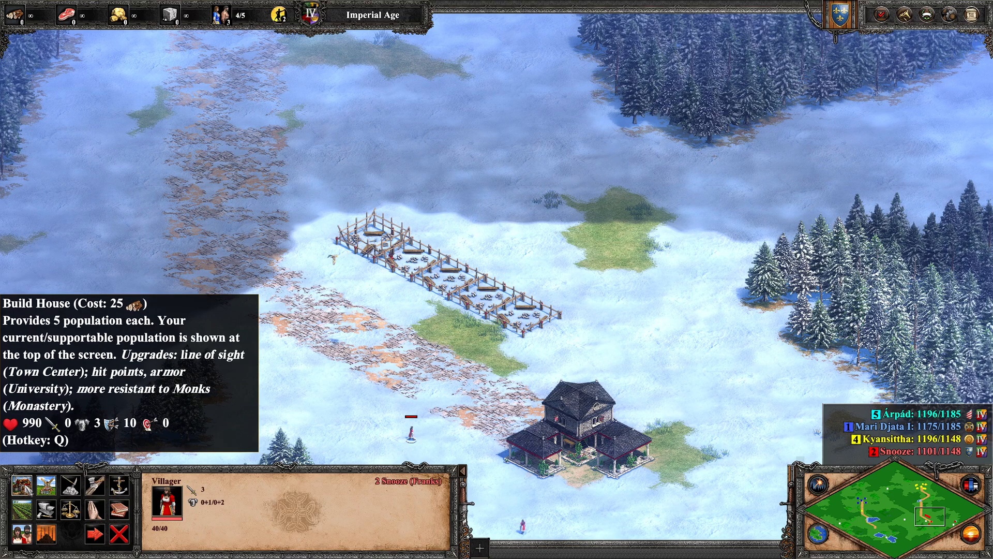
- Show a villager's Build House tooltip: cost 25, supports five population
{"action": "left_click", "coordinate": [12, 472]}
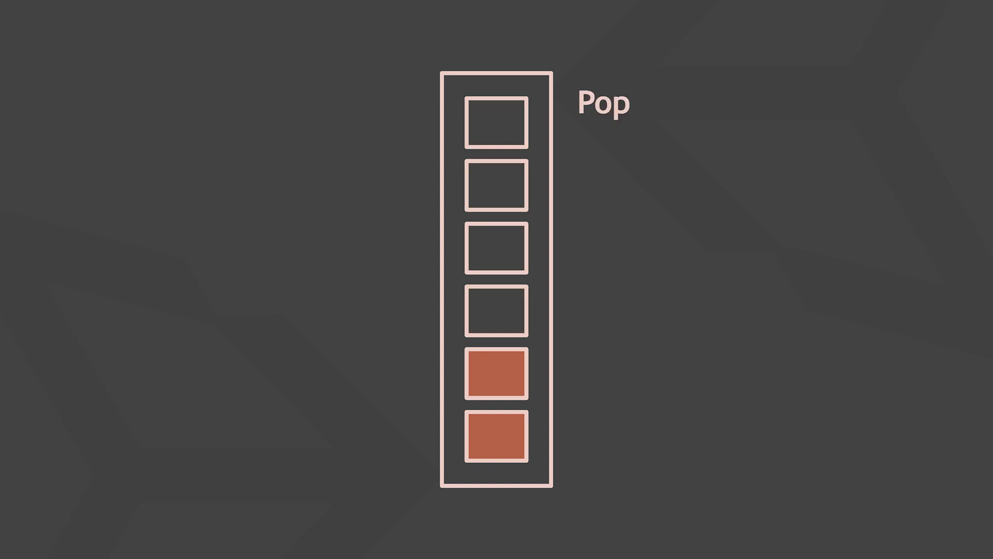
- Advance the stack diagram to the Pop step with two slots filled
{"action": "left_click", "coordinate": [496, 374]}
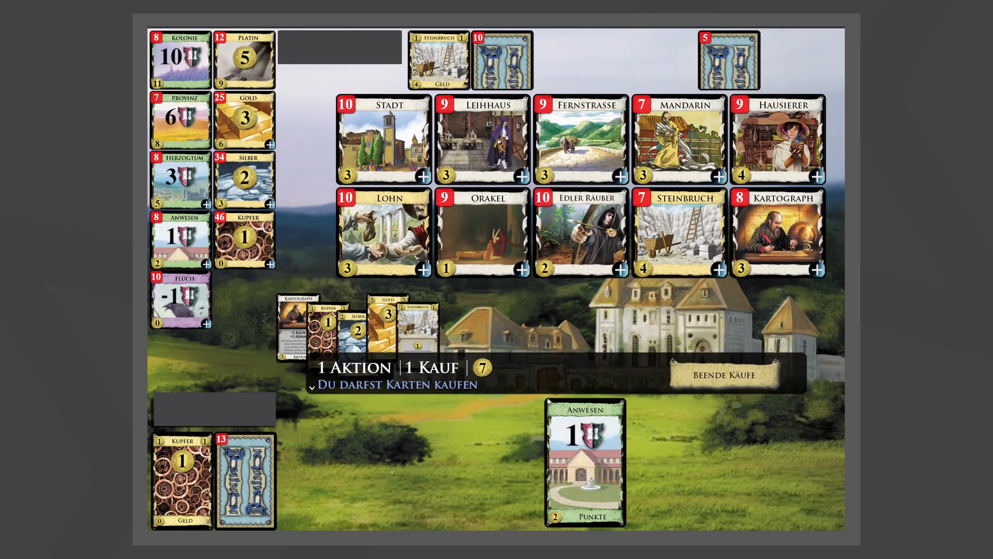
{"action": "mouse_move", "coordinate": [549, 392]}
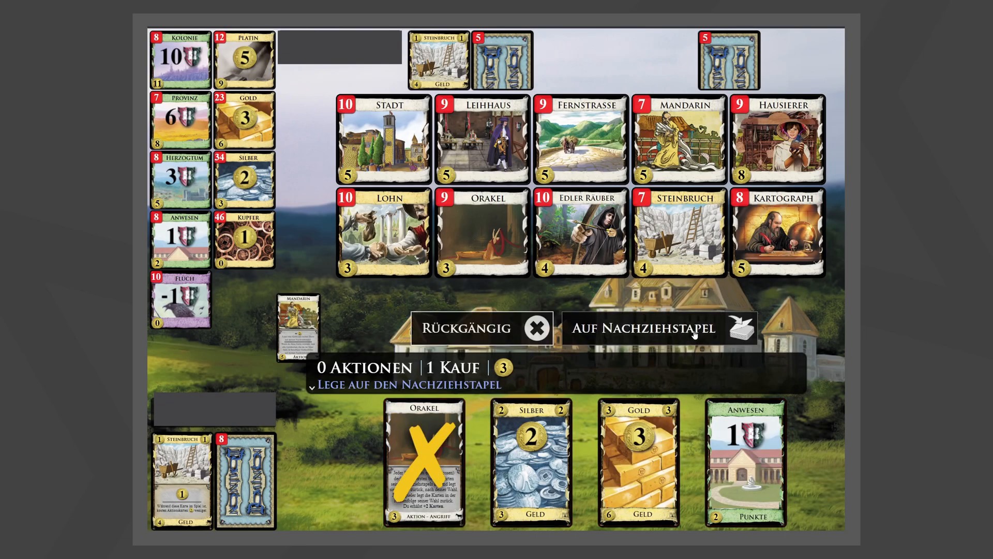
- Put Orakel on the draw pile ('Auf Nachziehstapel') and play all treasures for 8 coins
{"action": "left_click", "coordinate": [640, 328]}
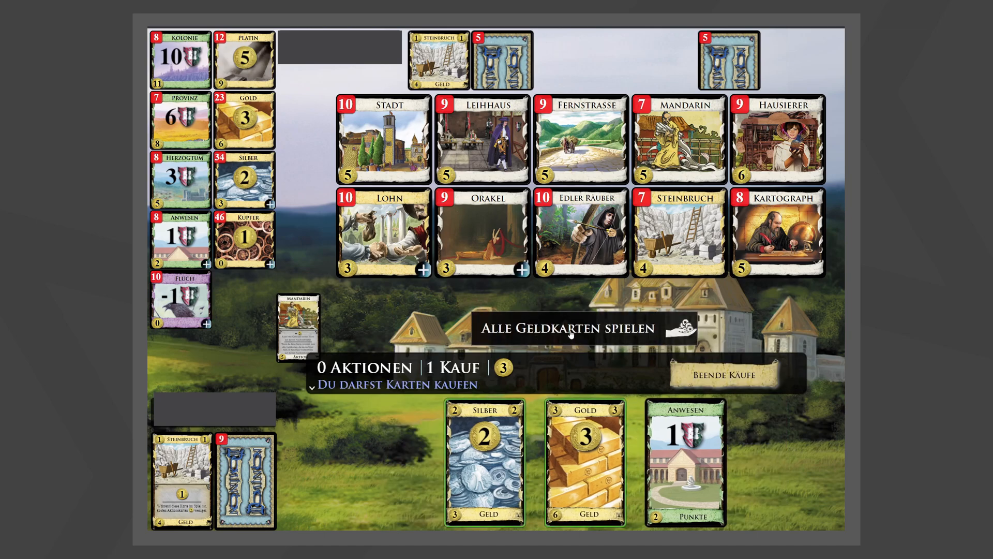
{"action": "left_click", "coordinate": [567, 328]}
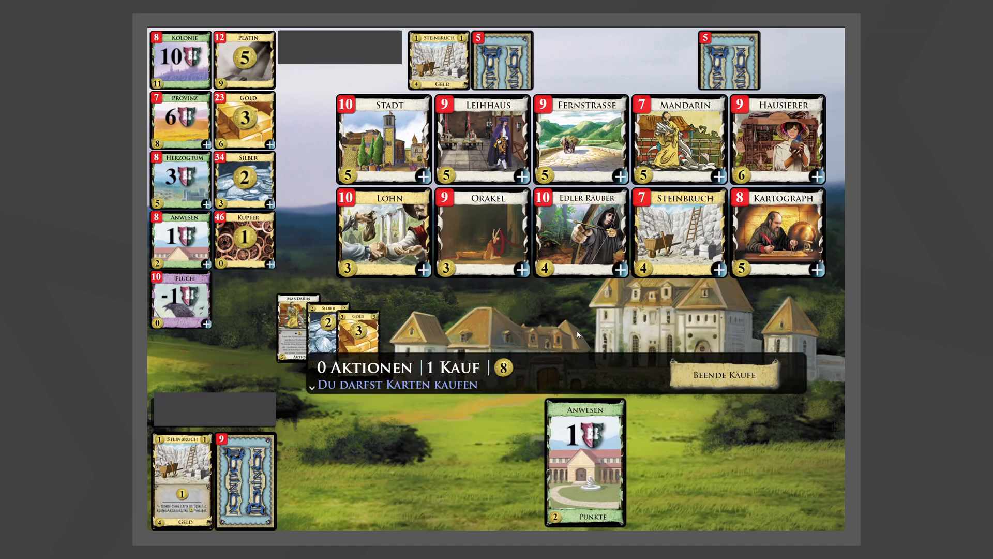
{"action": "left_click", "coordinate": [722, 373]}
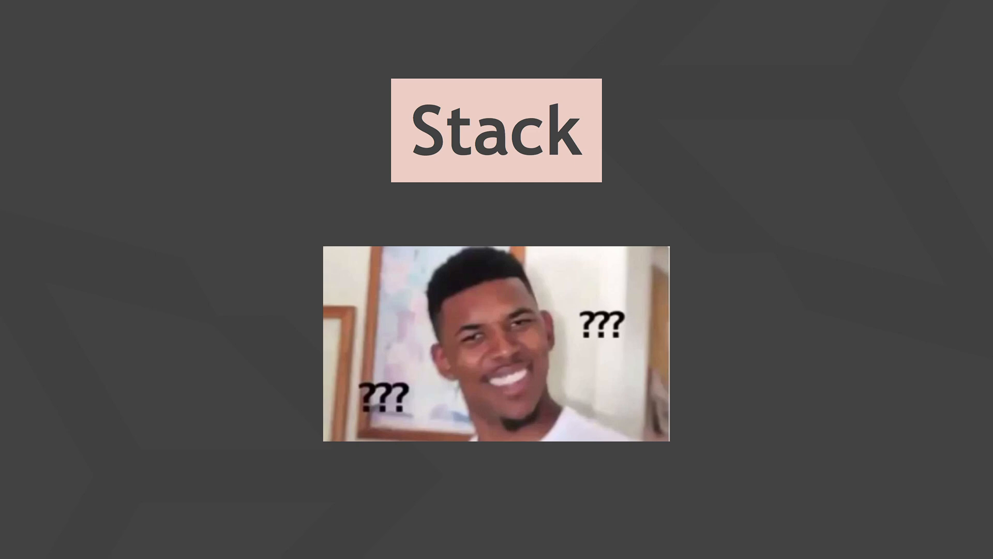
- Move past the 'Stack' meme slide to the Cyberpunk 2077 footage
{"action": "key", "text": "Right"}
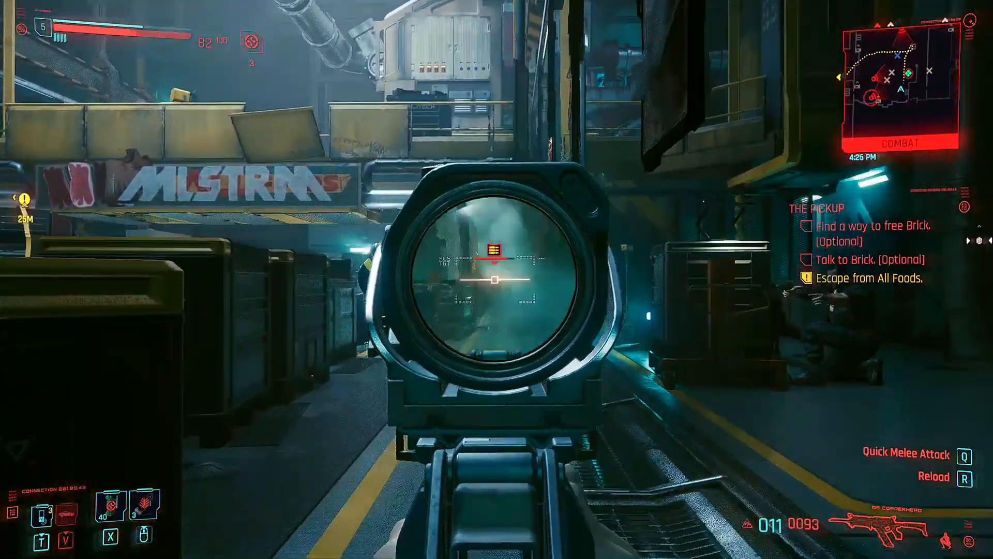
{"action": "left_click", "coordinate": [496, 279]}
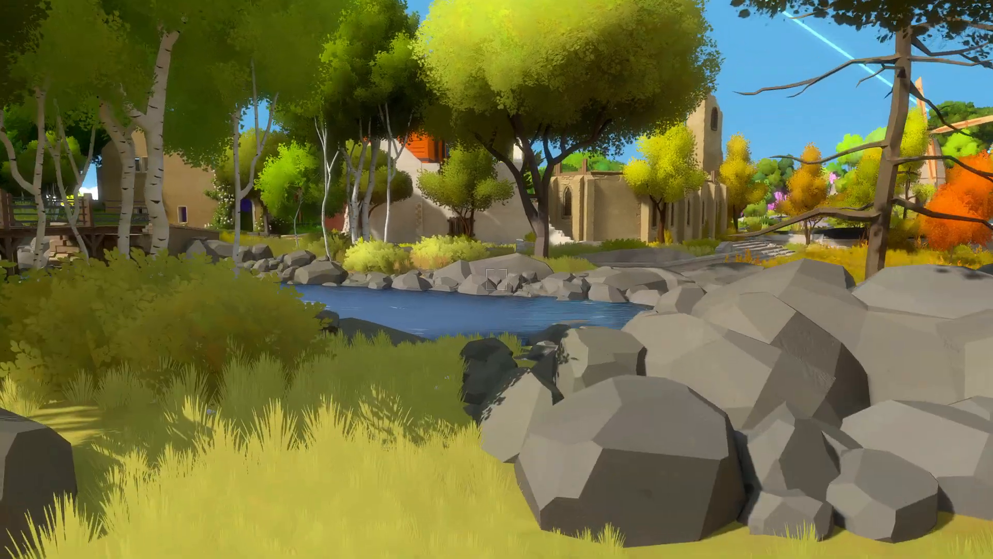
{"action": "mouse_move", "coordinate": [496, 280]}
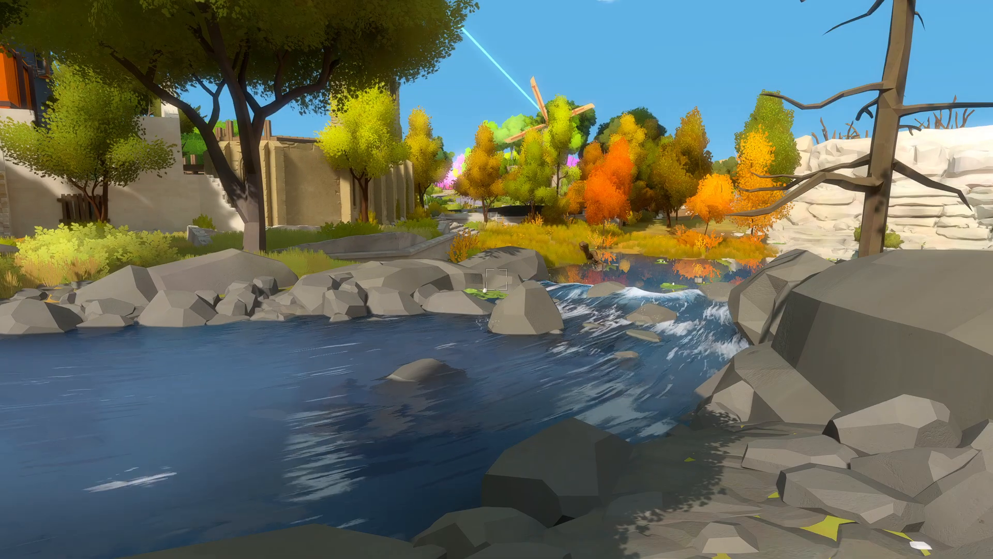